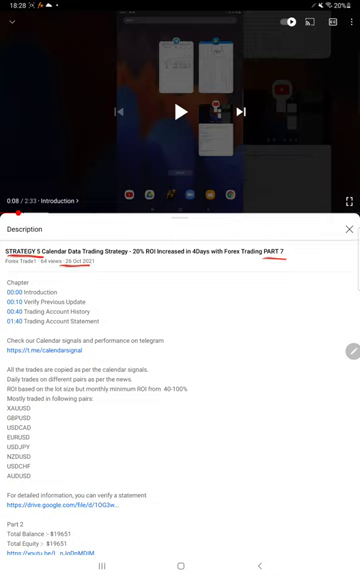
# - Draw a red pen stroke on the Strategy 5 Part 8 statement
pyautogui.moveTo(205, 360); pyautogui.dragTo(200, 445)
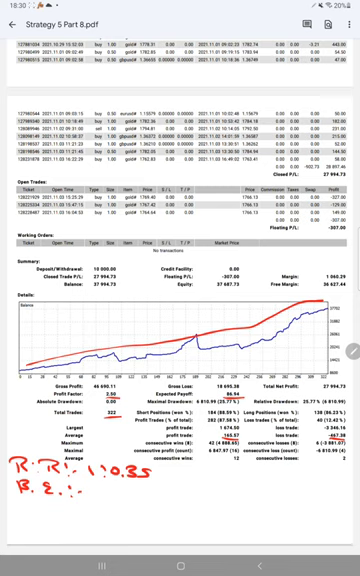
# - Handwrite the break-even as 74 and the accuracy as 87
pyautogui.write('74')
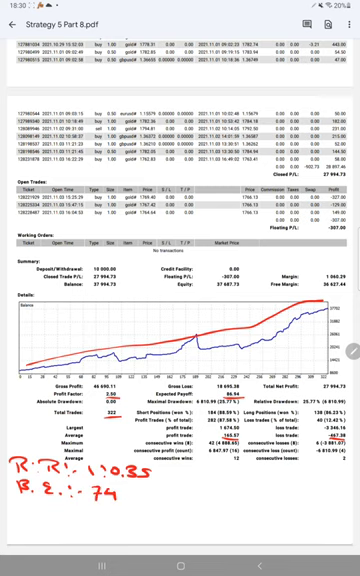
pyautogui.write('.1')
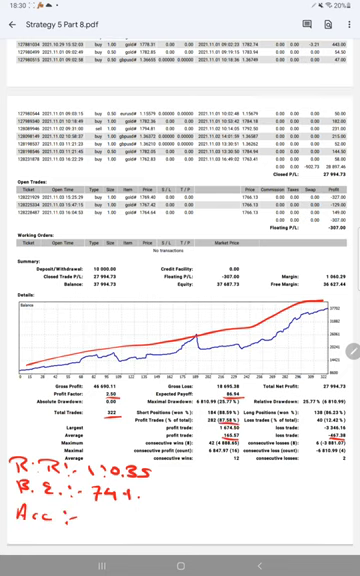
pyautogui.write('87')
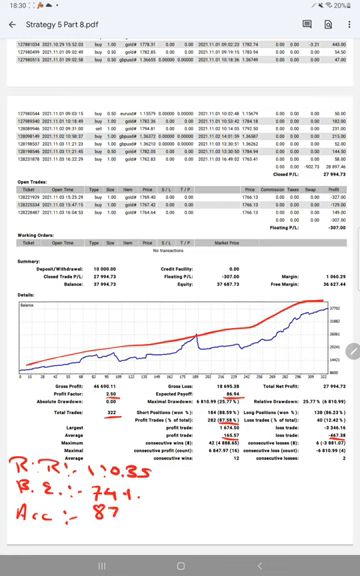